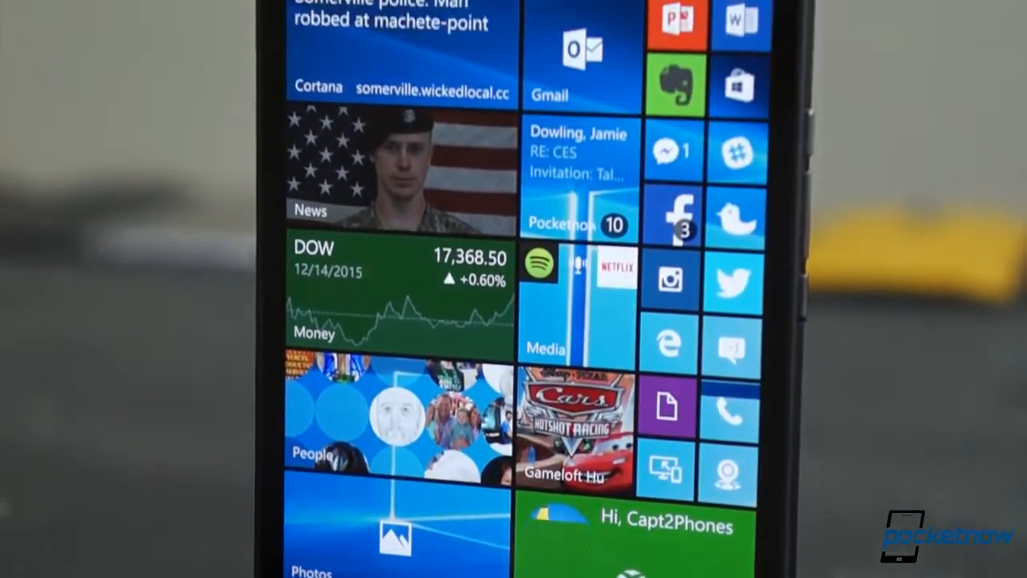
scroll("up", 3)
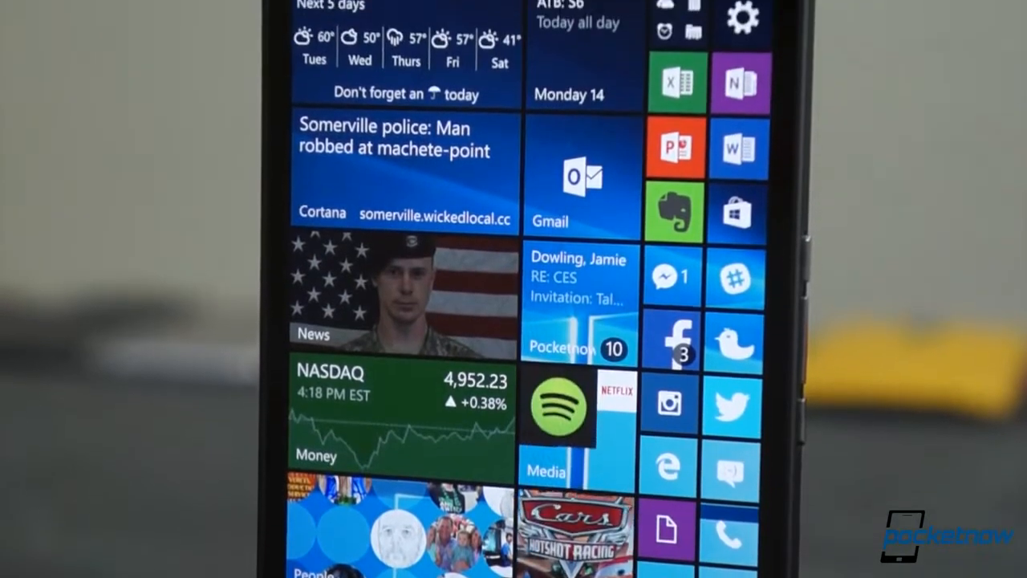